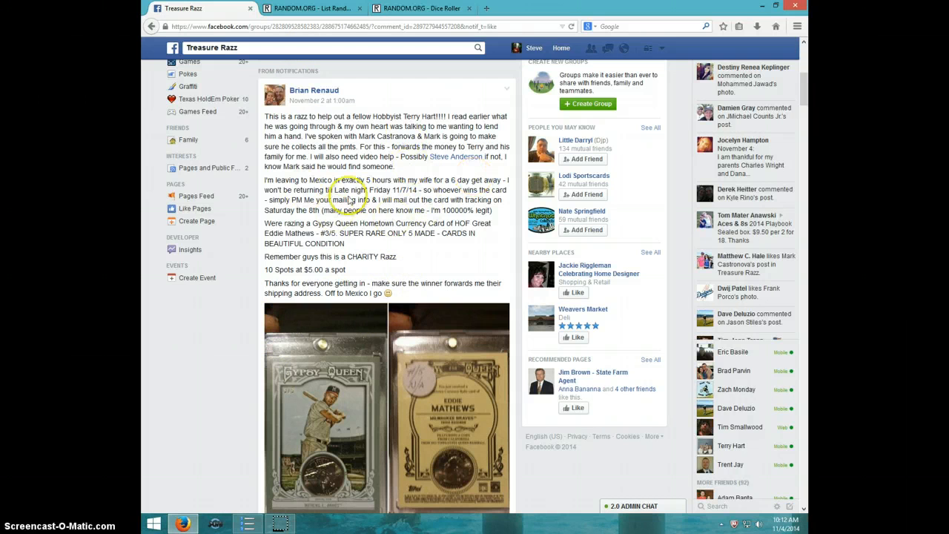
{"action": "mouse_move", "coordinate": [433, 130]}
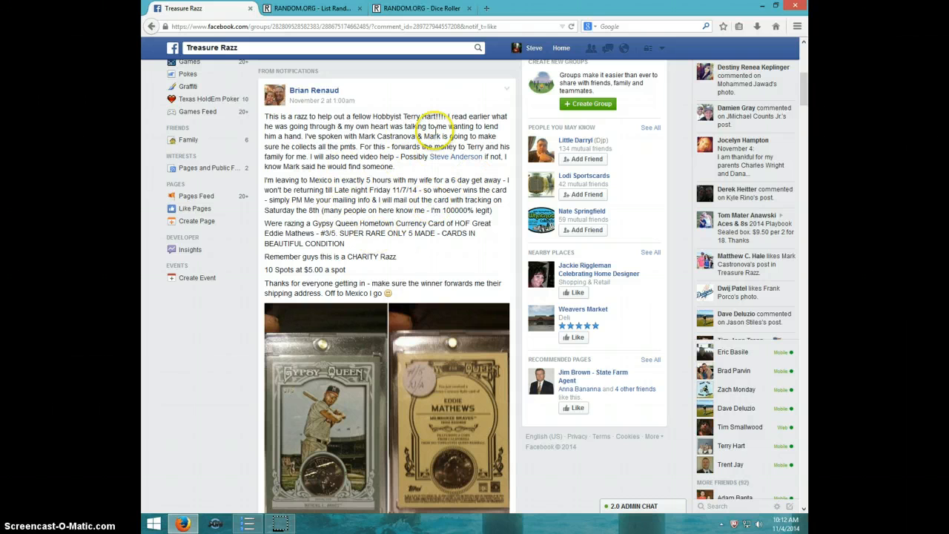
Scroll to the raffle thread and start a new 'LIVE' comment on it.
{"action": "scroll", "scroll_direction": "down", "scroll_amount": 3}
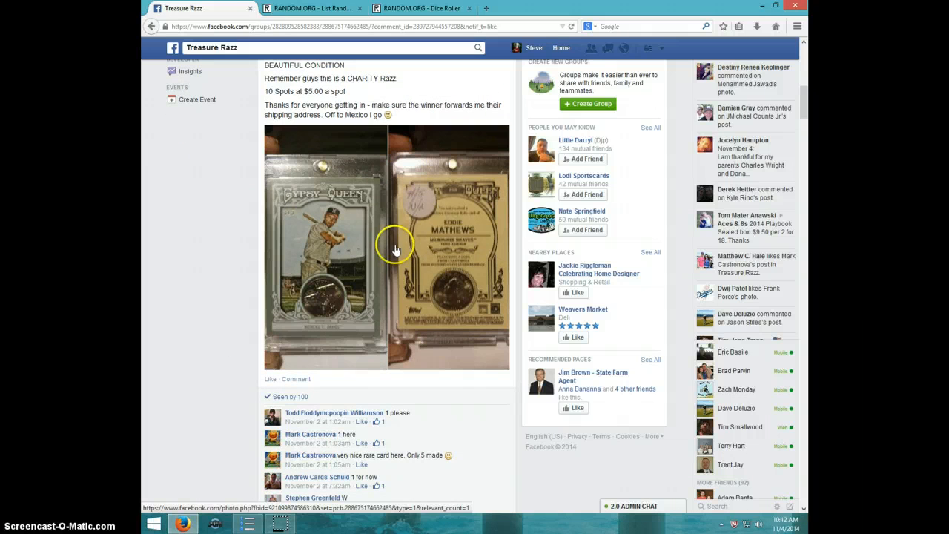
{"action": "mouse_move", "coordinate": [397, 344]}
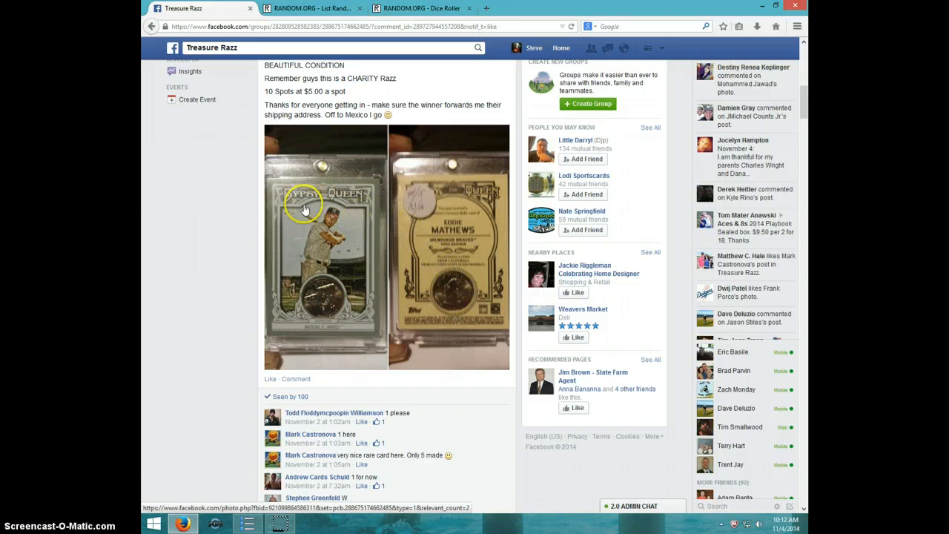
{"action": "mouse_move", "coordinate": [344, 195]}
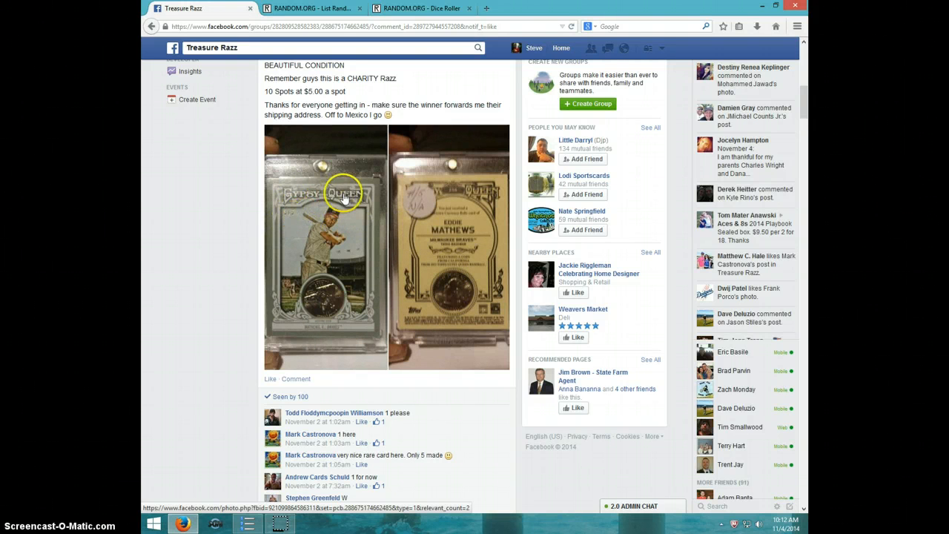
{"action": "scroll", "scroll_direction": "down", "scroll_amount": 3}
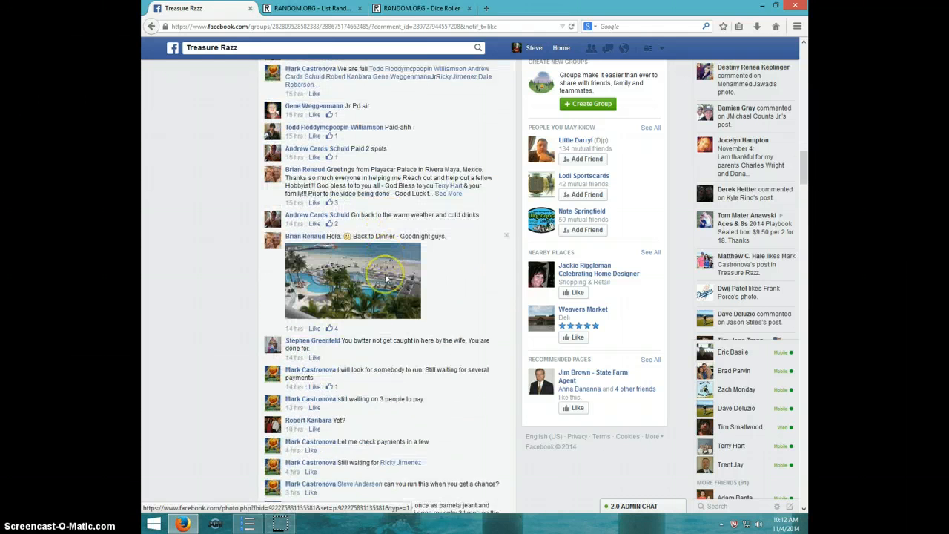
{"action": "scroll", "scroll_direction": "down", "scroll_amount": 3}
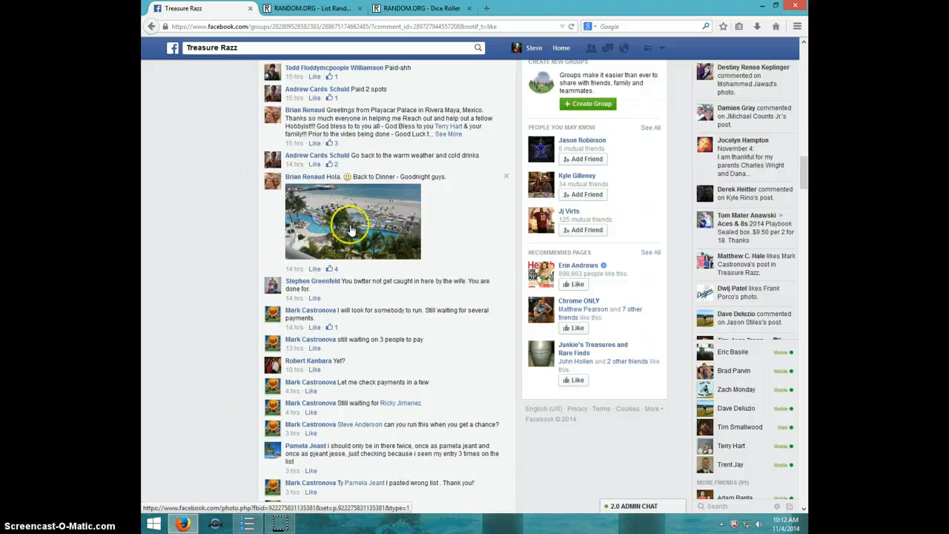
{"action": "mouse_move", "coordinate": [374, 240]}
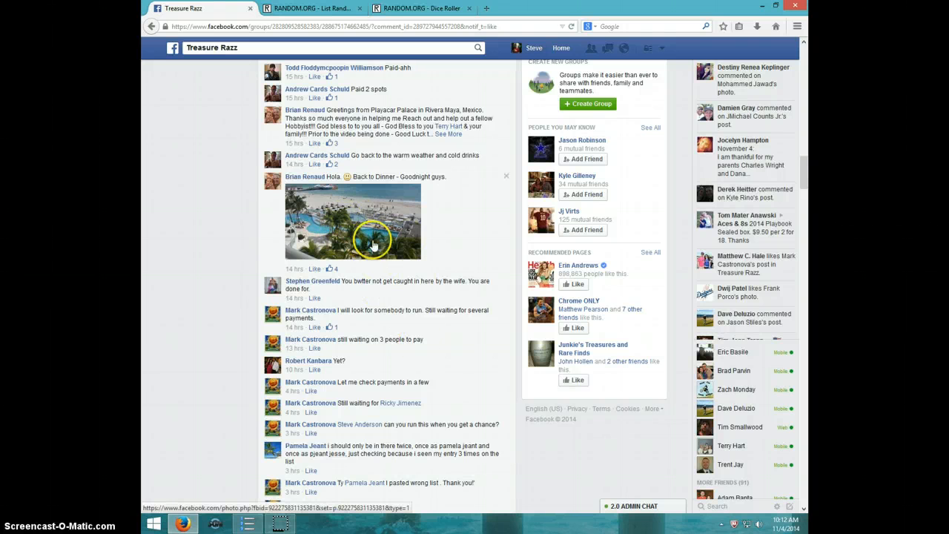
{"action": "scroll", "scroll_direction": "down", "scroll_amount": 3}
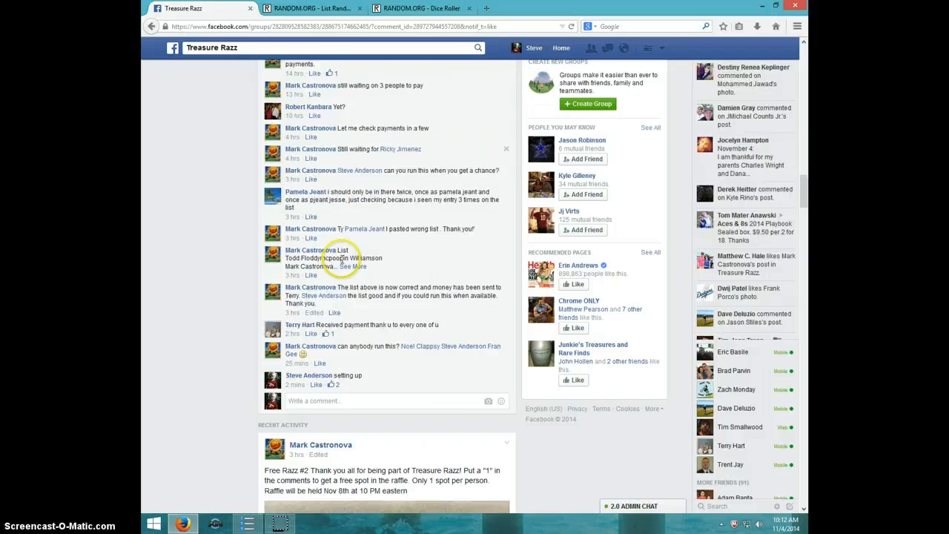
{"action": "scroll", "scroll_direction": "down", "scroll_amount": 3}
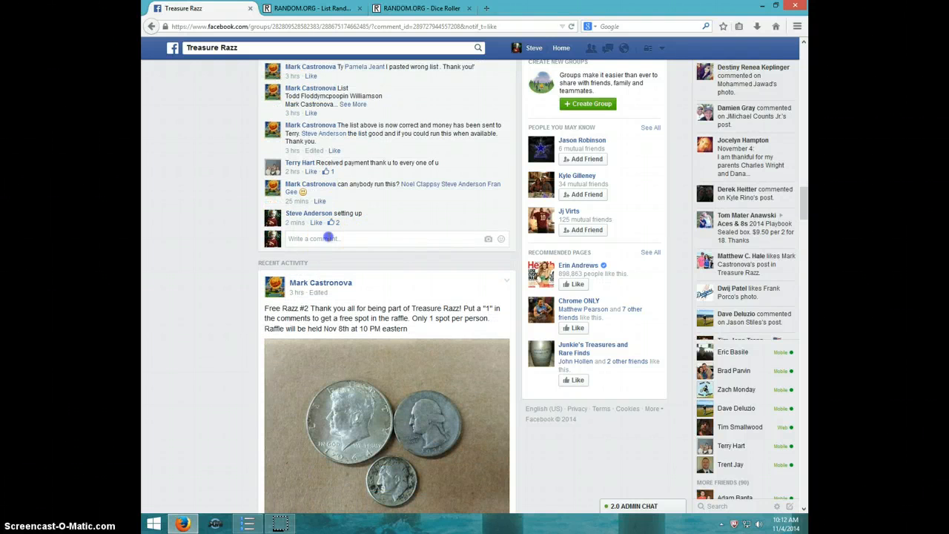
{"action": "left_click", "coordinate": [353, 103]}
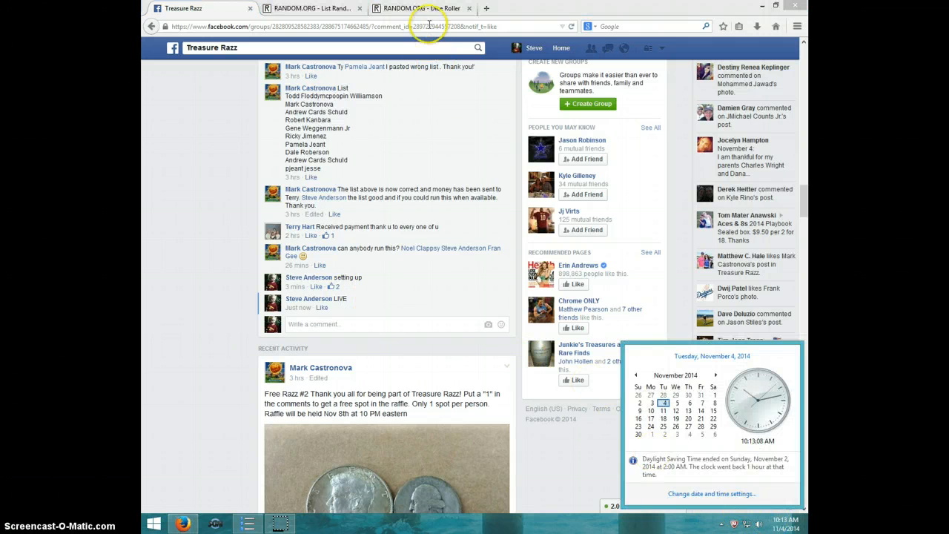
Roll two virtual dice (1 and 4) on the Dice Roller, then bring up the List Randomizer with the ten entrants.
{"action": "left_click", "coordinate": [422, 9]}
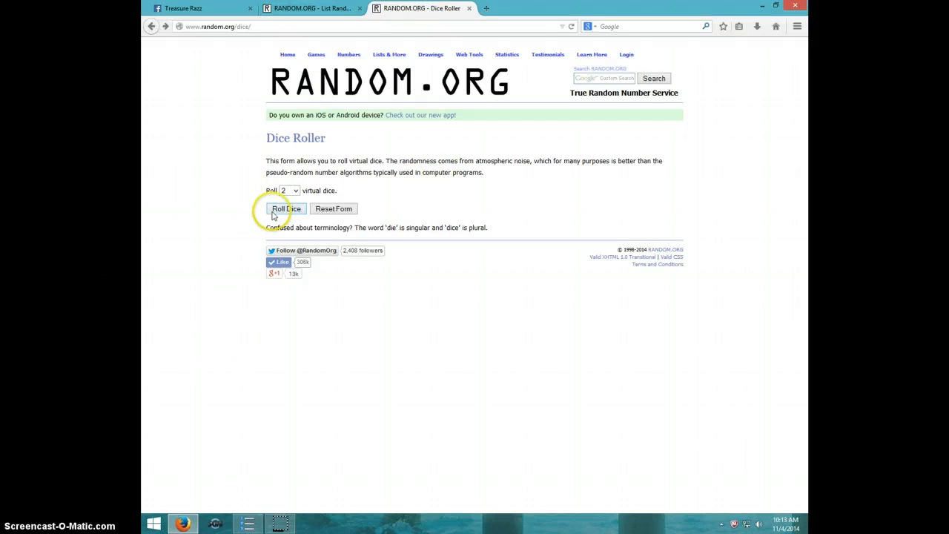
{"action": "left_click", "coordinate": [284, 207]}
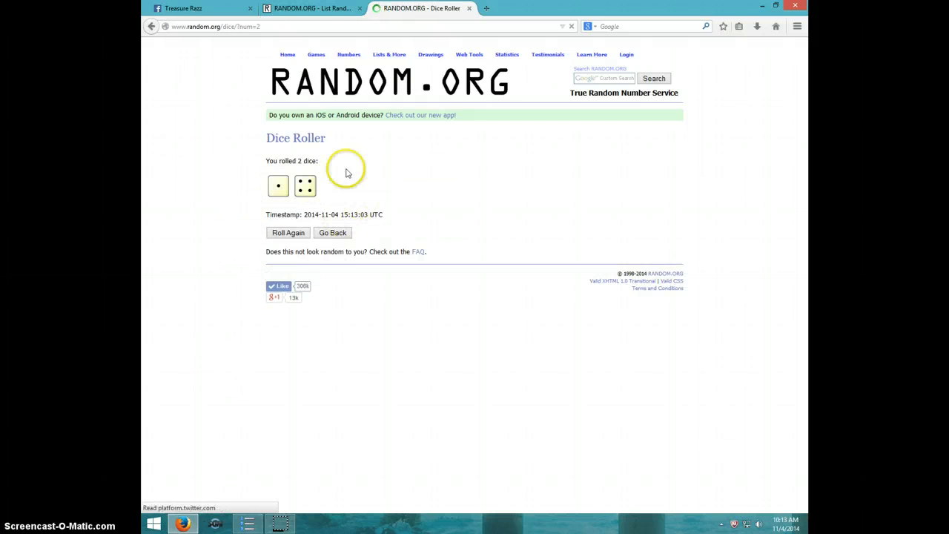
{"action": "left_click", "coordinate": [312, 9]}
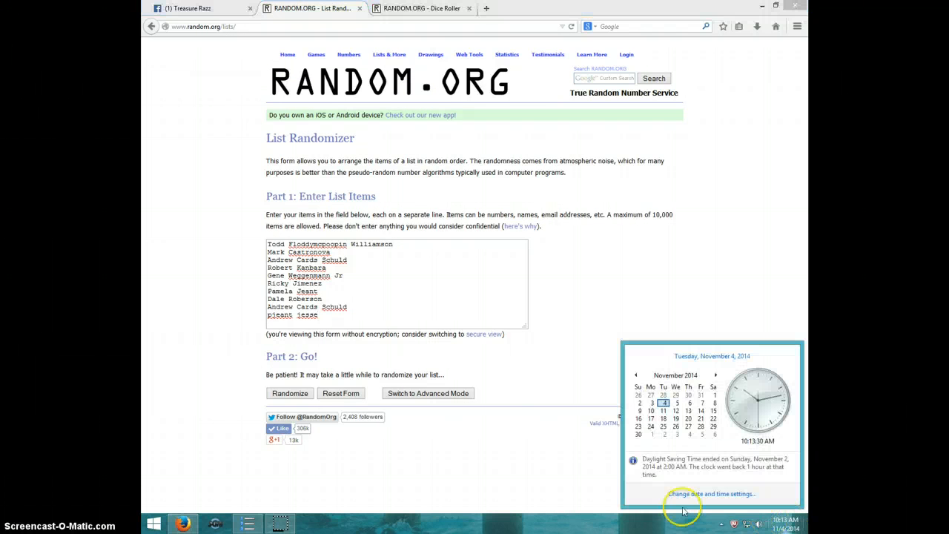
Randomize the ten-entrant list four times, then return to the 1-and-4 dice result.
{"action": "left_click", "coordinate": [289, 393]}
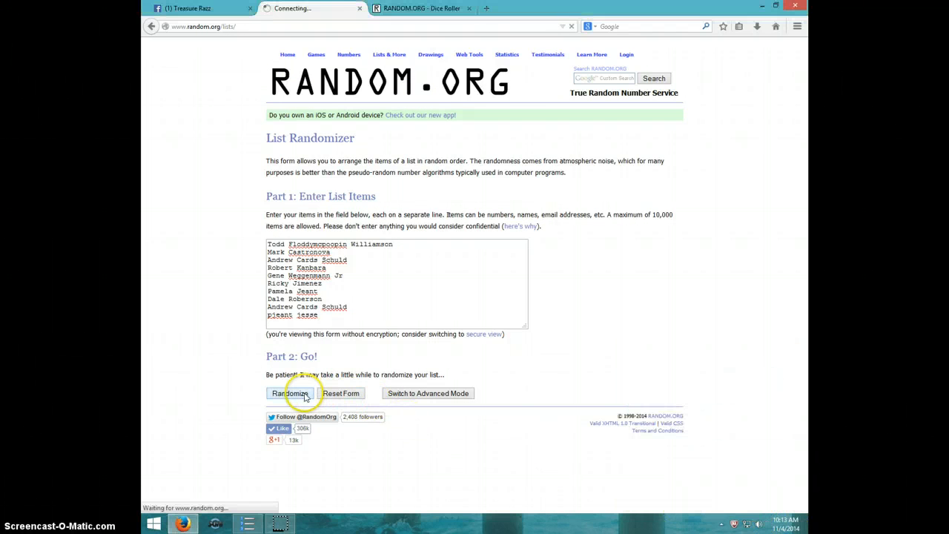
{"action": "left_click", "coordinate": [289, 392]}
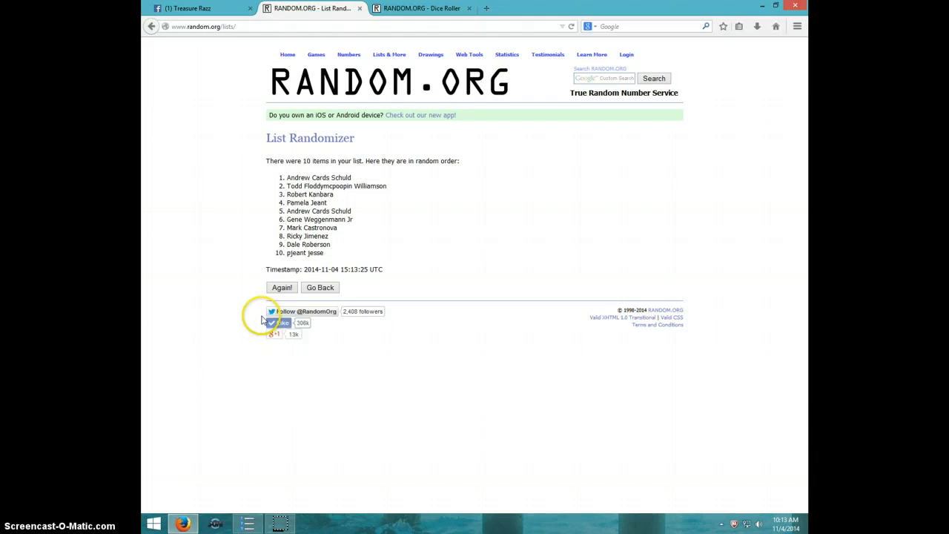
{"action": "left_click", "coordinate": [281, 288]}
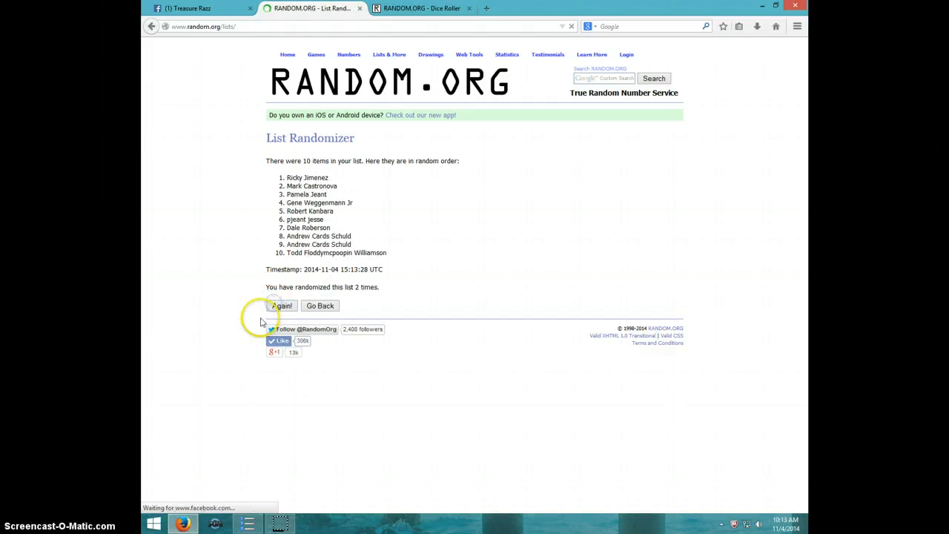
{"action": "left_click", "coordinate": [282, 306]}
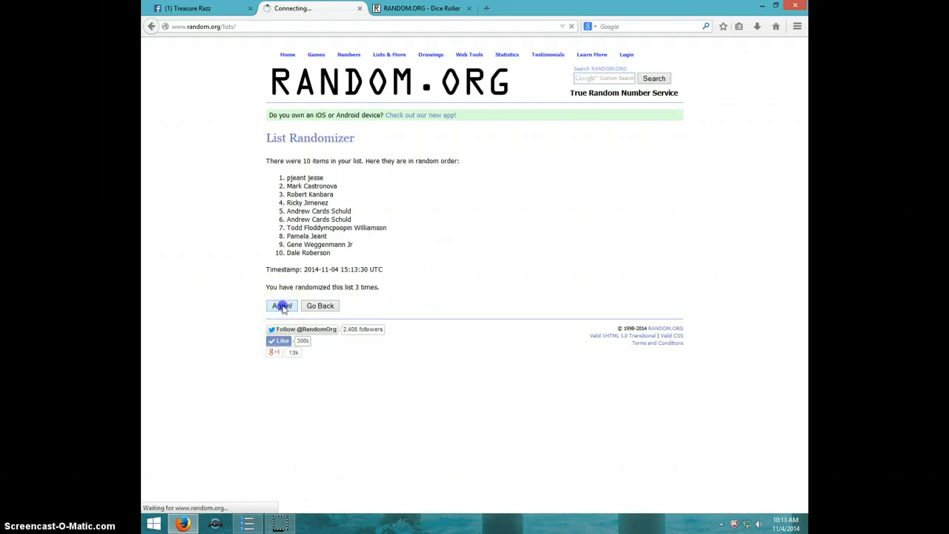
{"action": "left_click", "coordinate": [281, 305]}
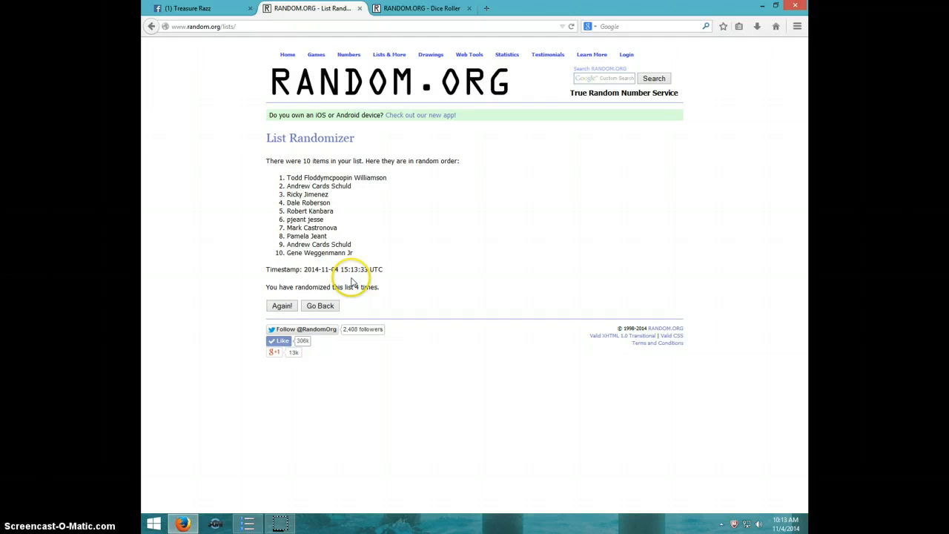
{"action": "left_click", "coordinate": [421, 9]}
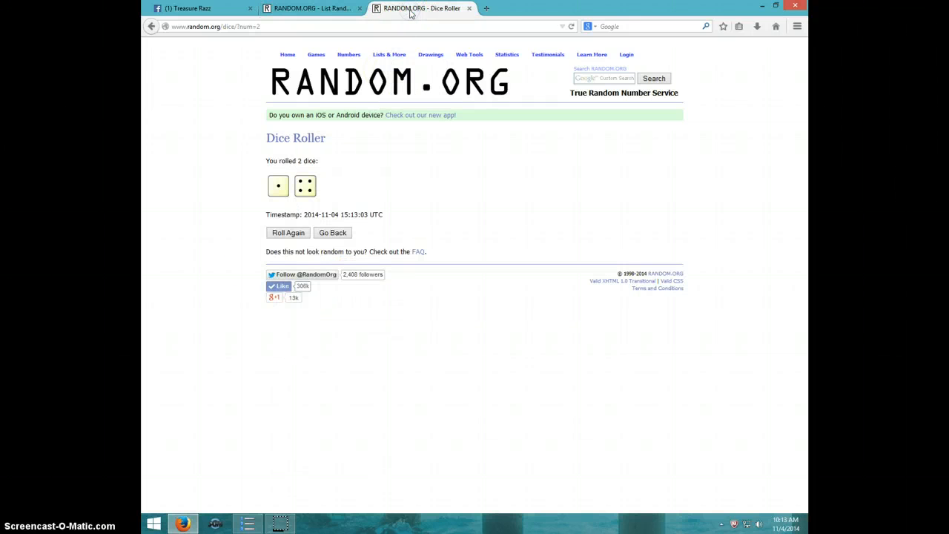
{"action": "left_click", "coordinate": [311, 9]}
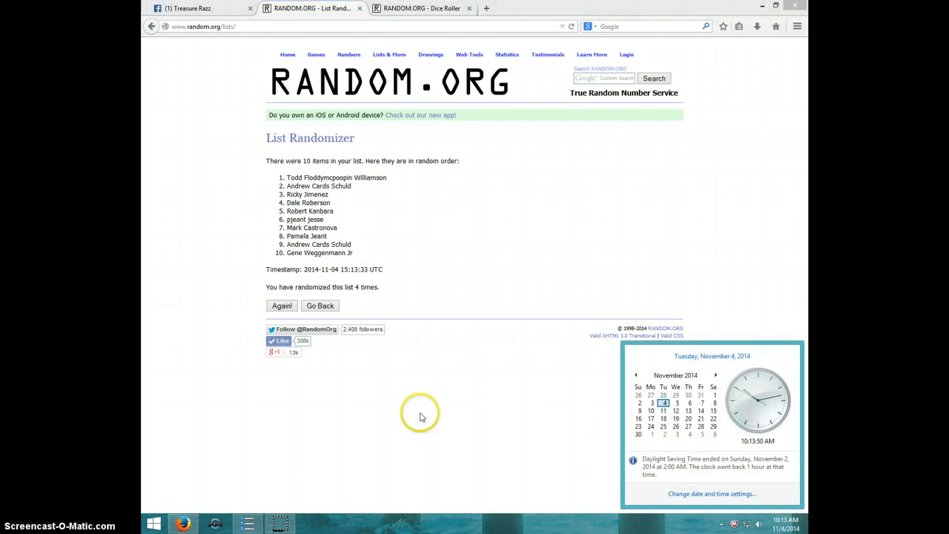
{"action": "mouse_move", "coordinate": [282, 305]}
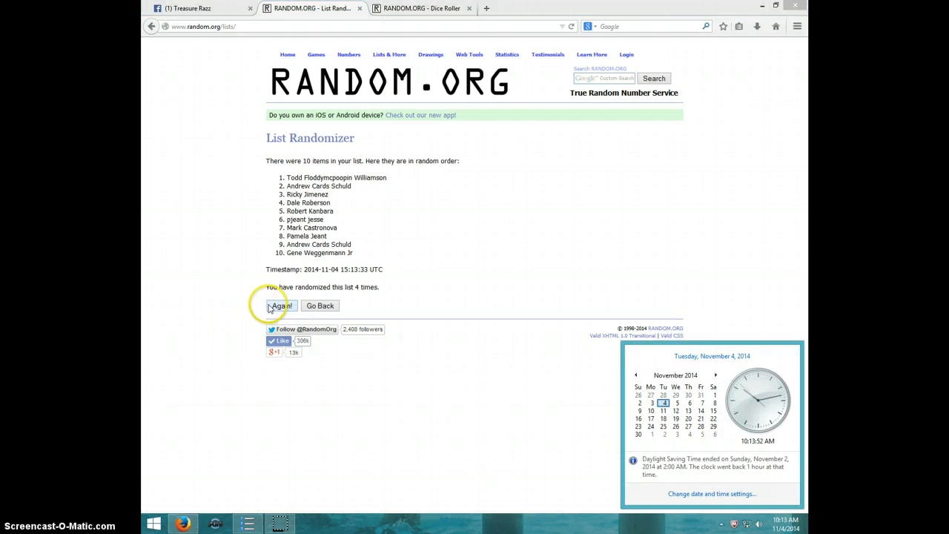
{"action": "left_click", "coordinate": [281, 305]}
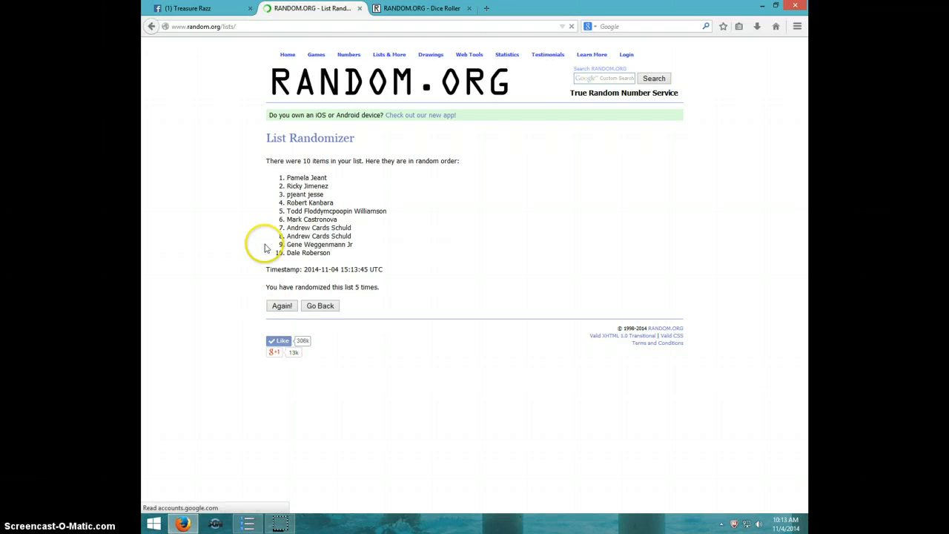
{"action": "double_click", "coordinate": [305, 178]}
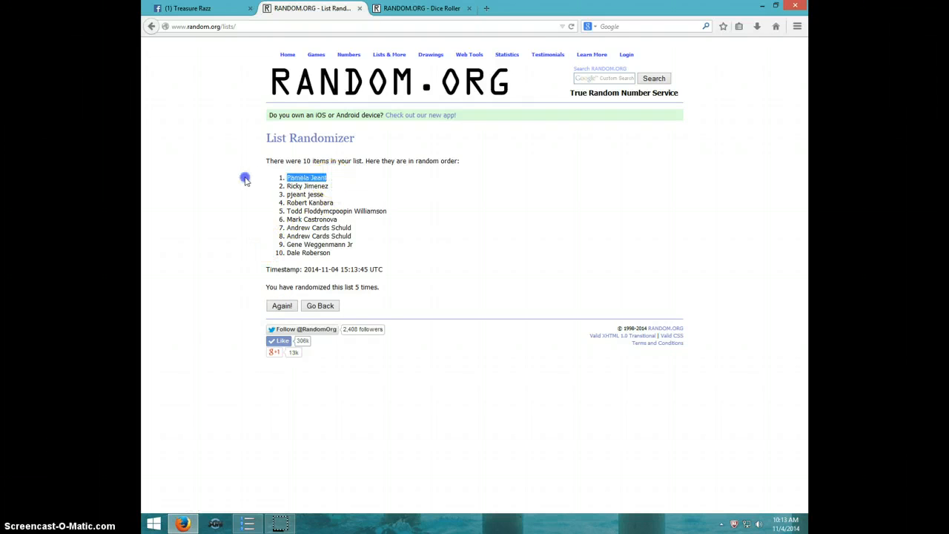
{"action": "mouse_move", "coordinate": [376, 231]}
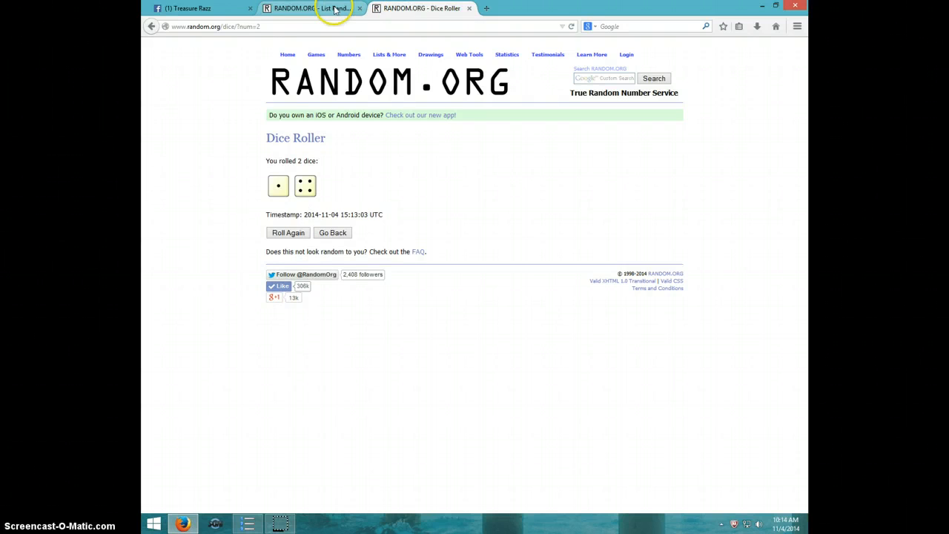
Review the five-times-randomized list, then return to the Treasure Razz Facebook group.
{"action": "left_click", "coordinate": [311, 9]}
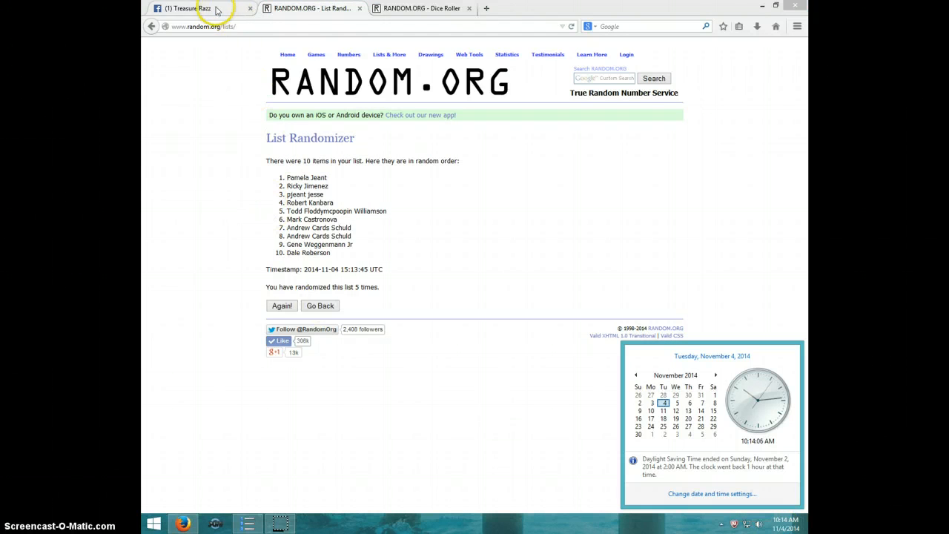
{"action": "left_click", "coordinate": [195, 9]}
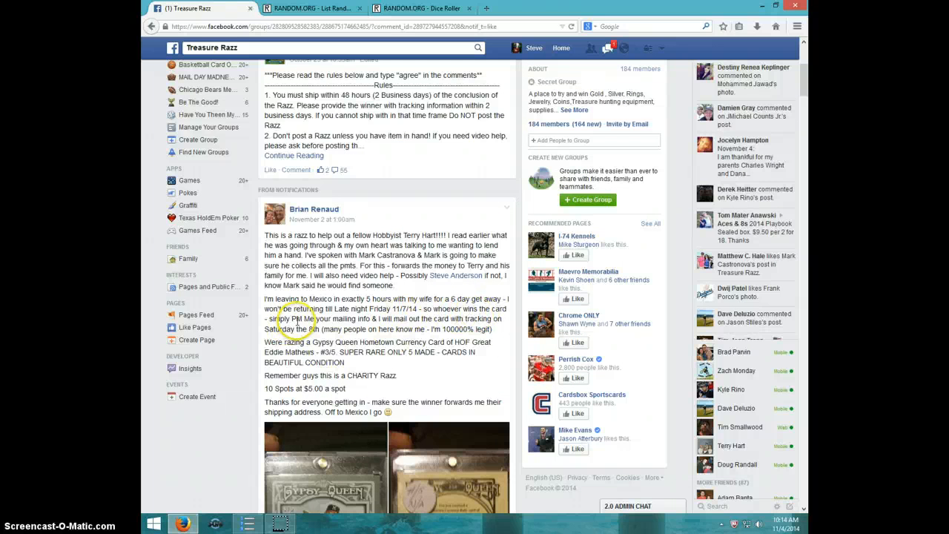
{"action": "mouse_move", "coordinate": [363, 319]}
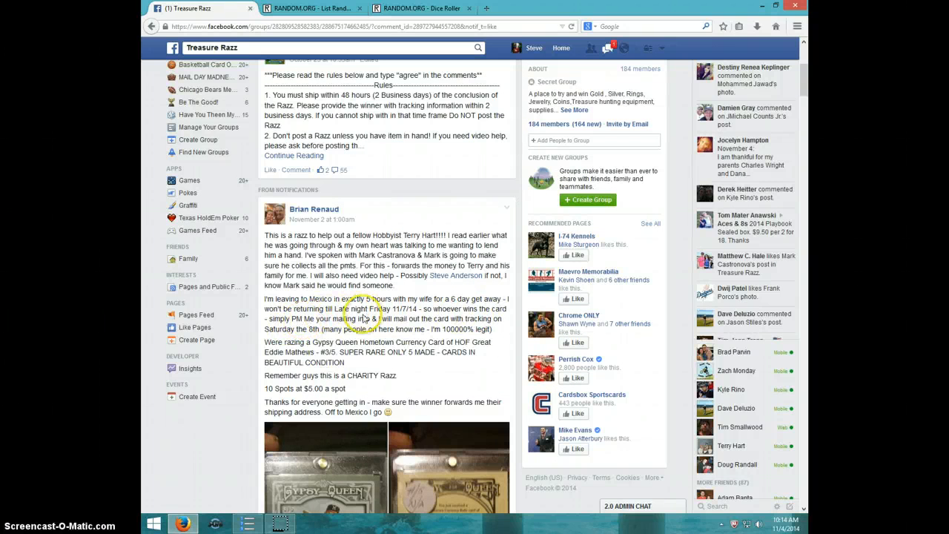
{"action": "mouse_move", "coordinate": [498, 329]}
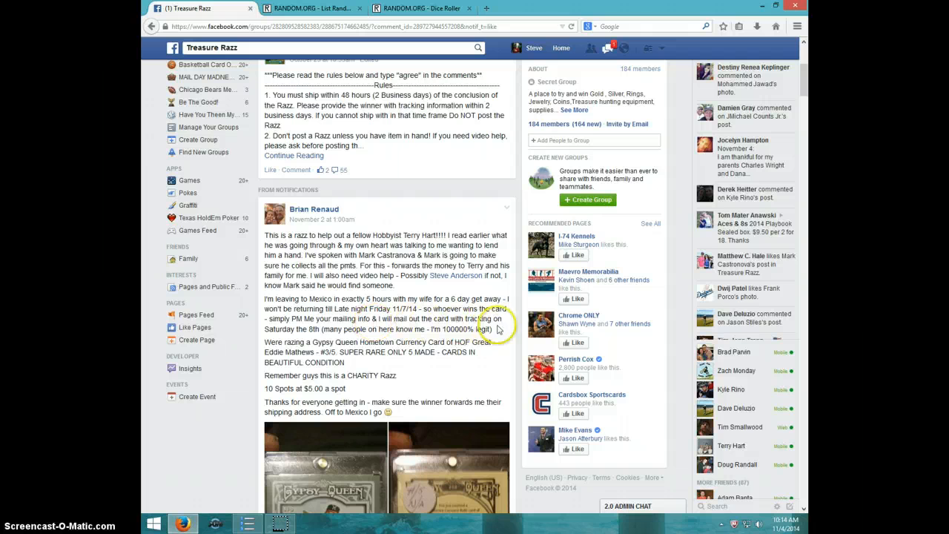
{"action": "mouse_move", "coordinate": [293, 326]}
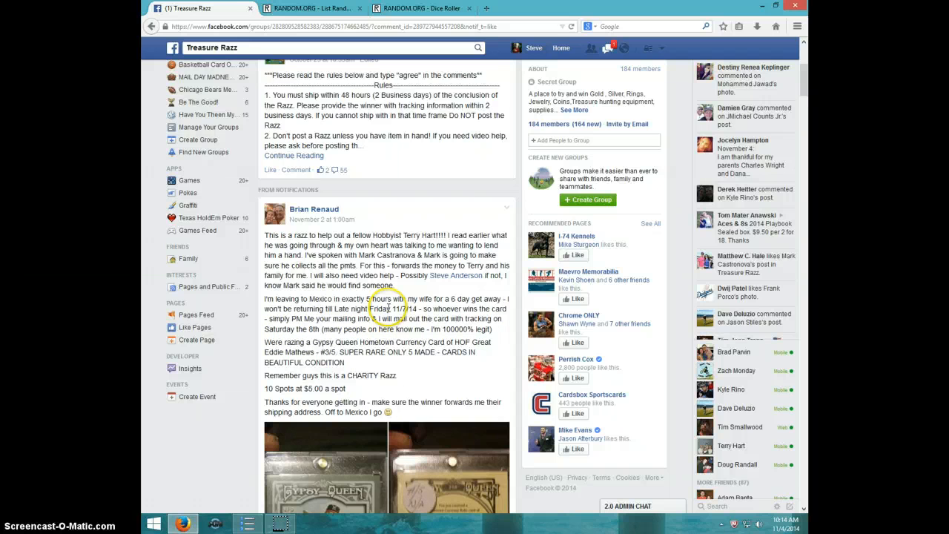
Post a 'DONE' comment on the raffle post and check the clock reads 10:14 AM.
{"action": "scroll", "scroll_direction": "down", "scroll_amount": 3}
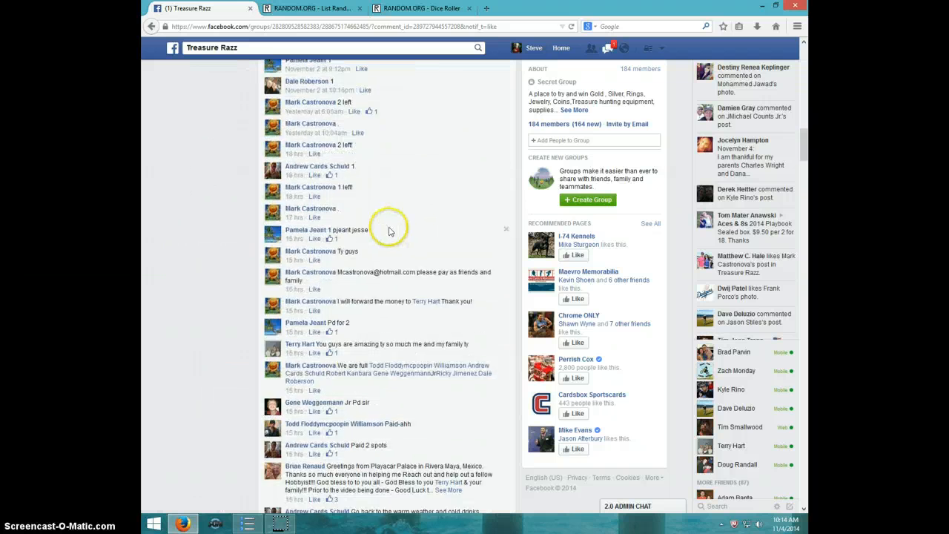
{"action": "scroll", "scroll_direction": "down", "scroll_amount": 3}
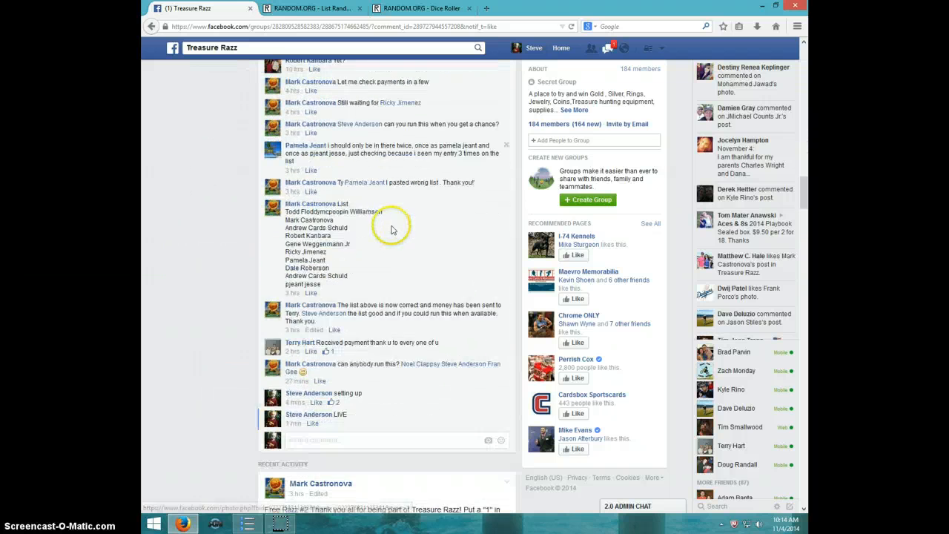
{"action": "scroll", "scroll_direction": "down", "scroll_amount": 3}
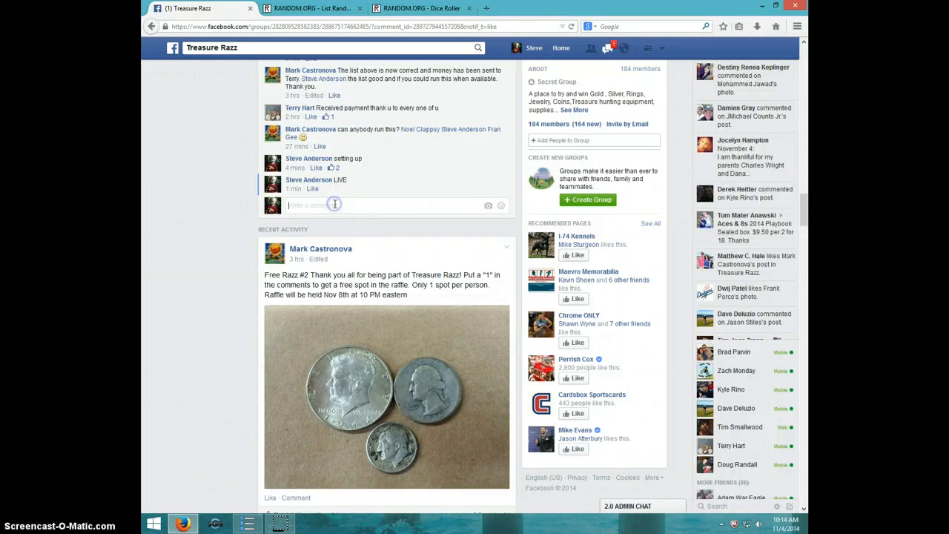
{"action": "type", "text": "DONE"}
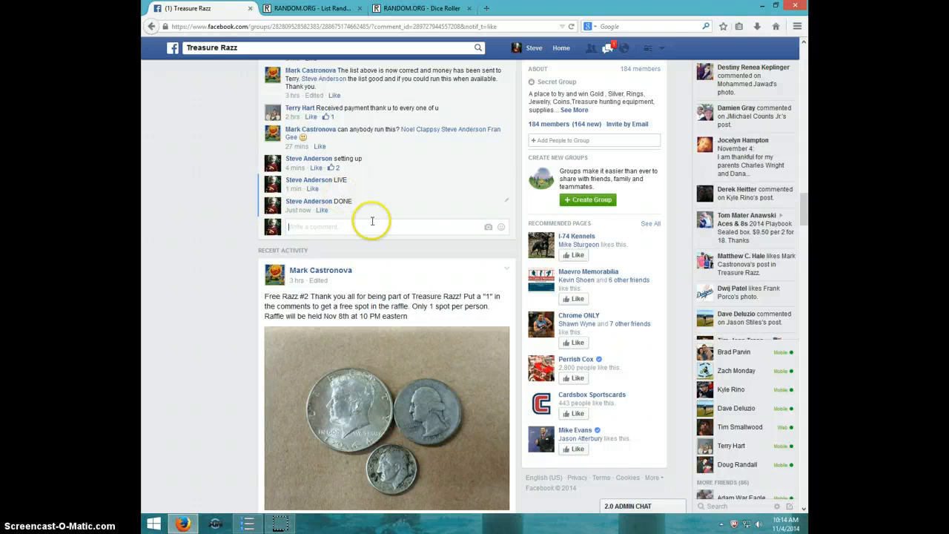
{"action": "left_click", "coordinate": [783, 519]}
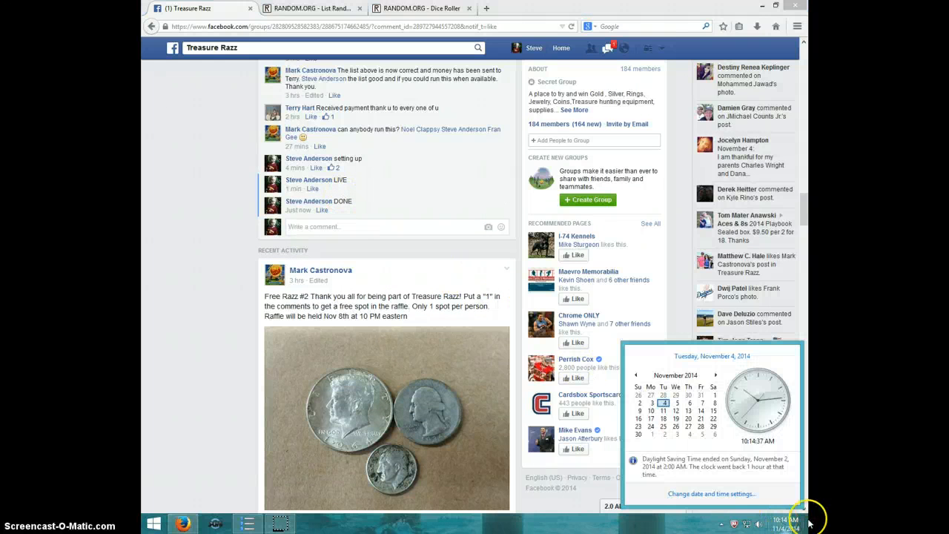